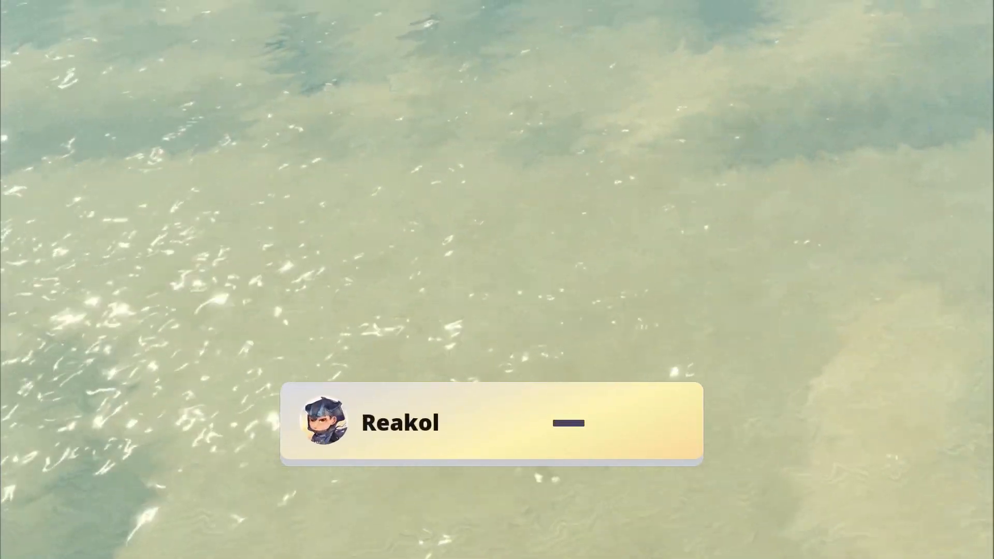
# Step: Fly the camera around Shipwreck Isle's rocky shoreline and wooden boardwalk
pyautogui.click(564, 422)
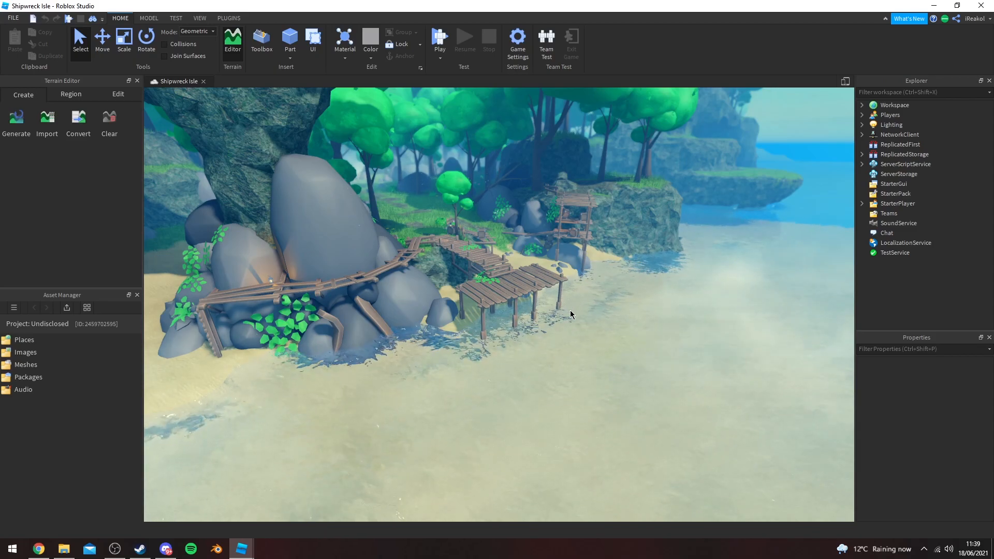
pyautogui.moveTo(571, 315); pyautogui.dragTo(556, 283)
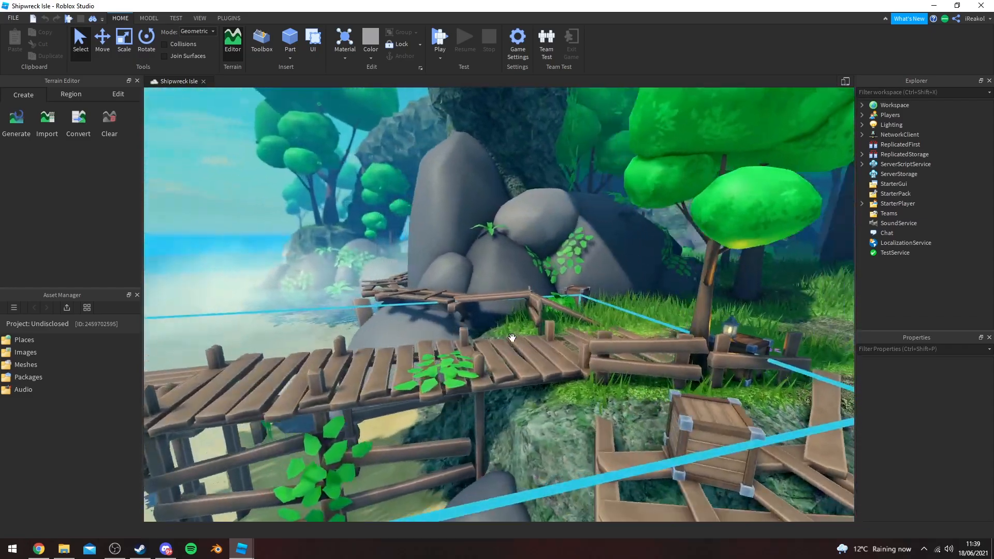
pyautogui.moveTo(513, 338); pyautogui.dragTo(504, 330)
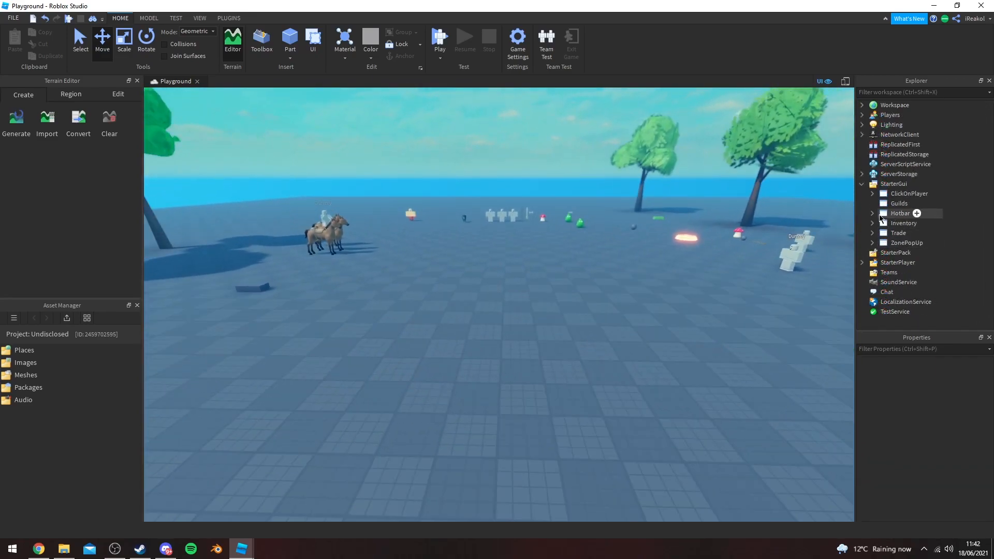
pyautogui.moveTo(903, 222)
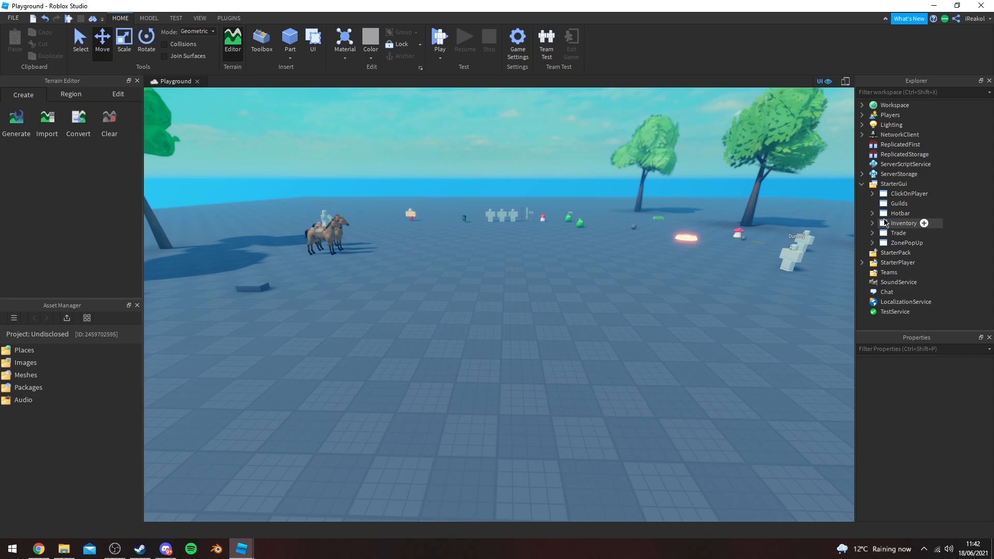
pyautogui.moveTo(900, 213)
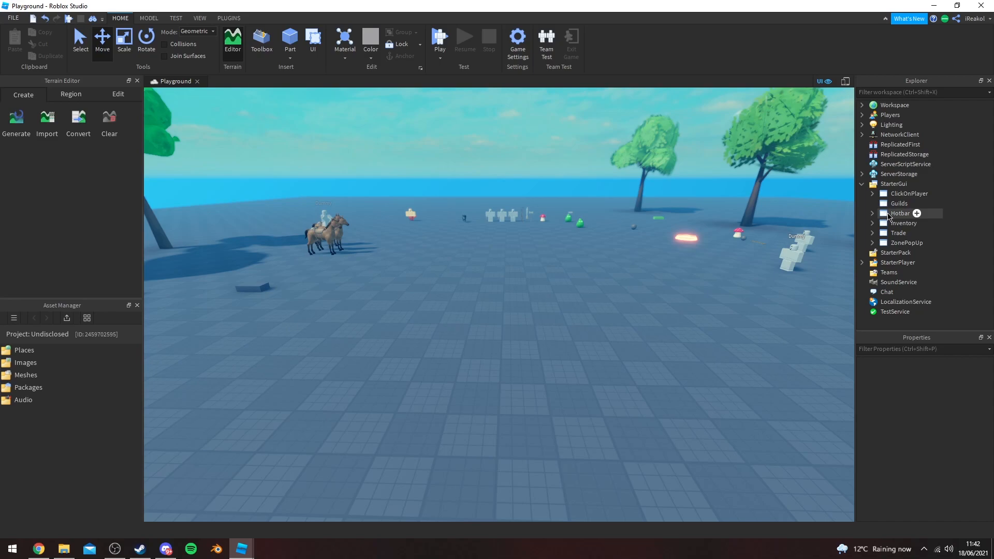
# Step: Make the Inventory ScreenGui visible, showing five sword items and two 10,000,000 counters
pyautogui.click(902, 224)
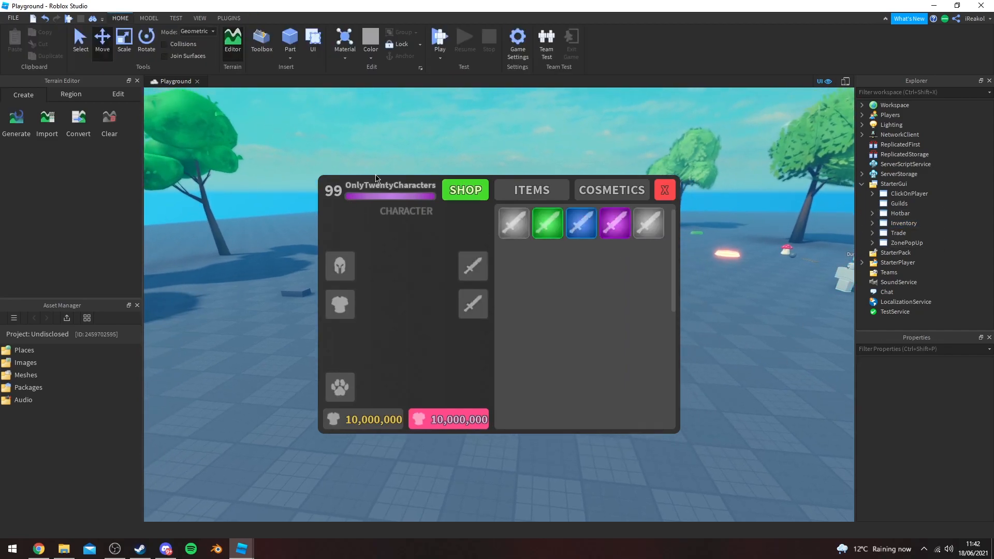
pyautogui.moveTo(334, 194)
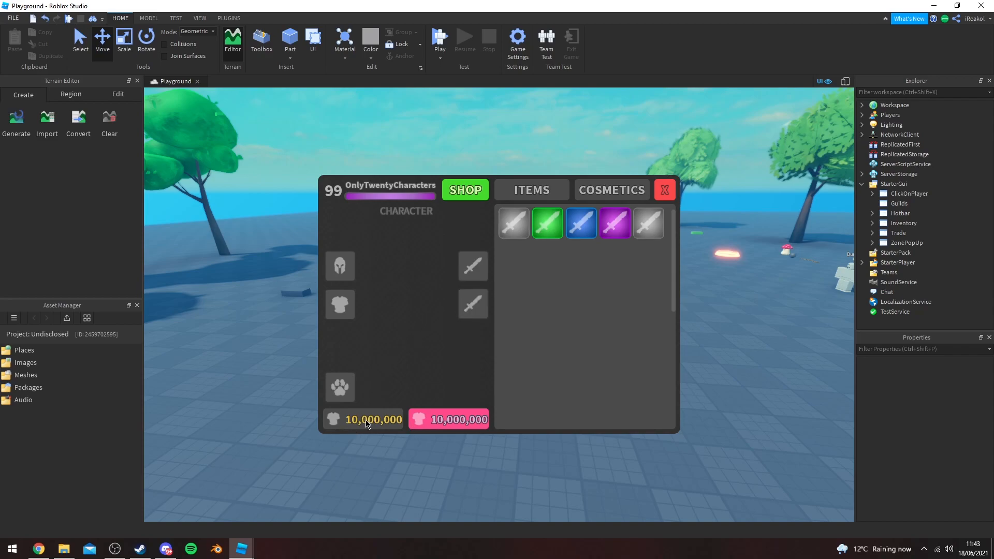
pyautogui.moveTo(477, 430)
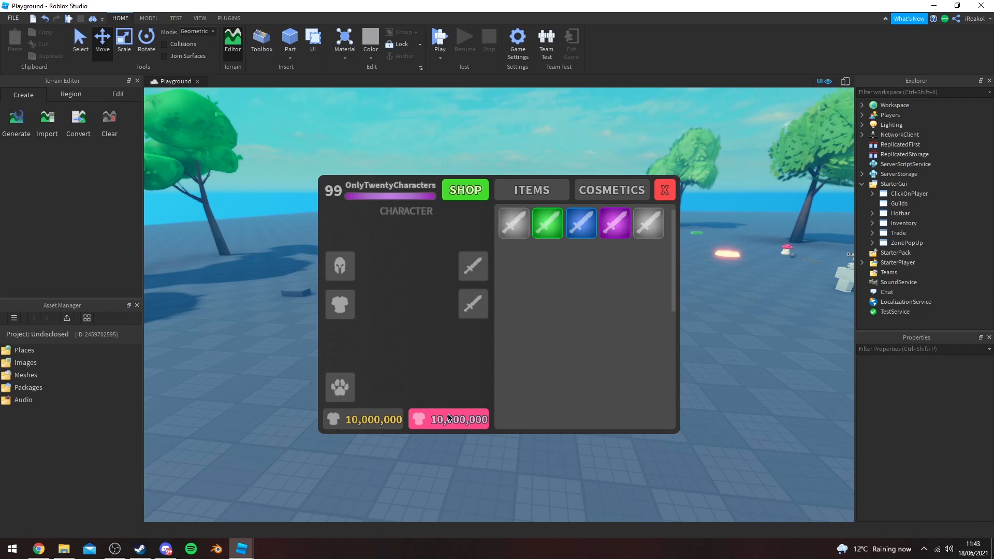
pyautogui.moveTo(626, 302)
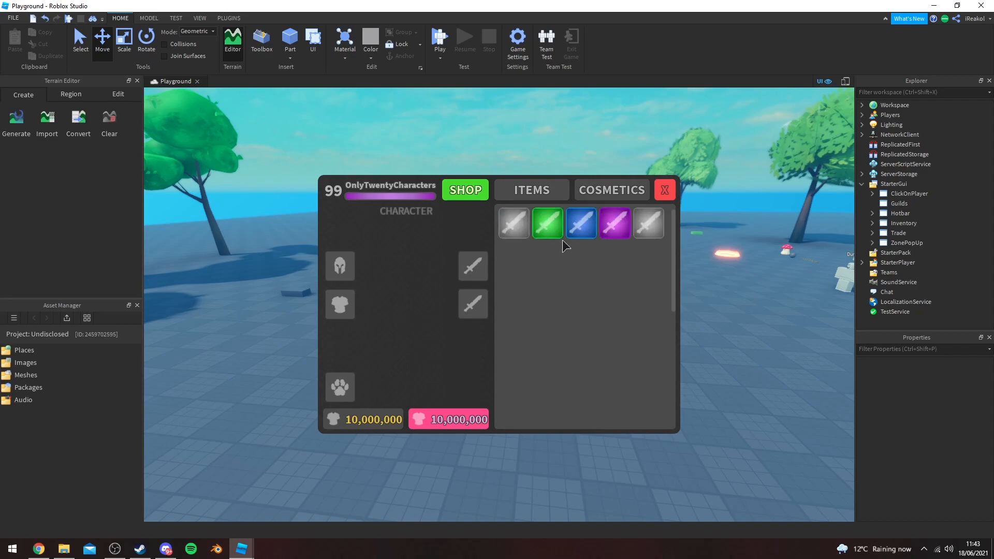
pyautogui.moveTo(635, 310)
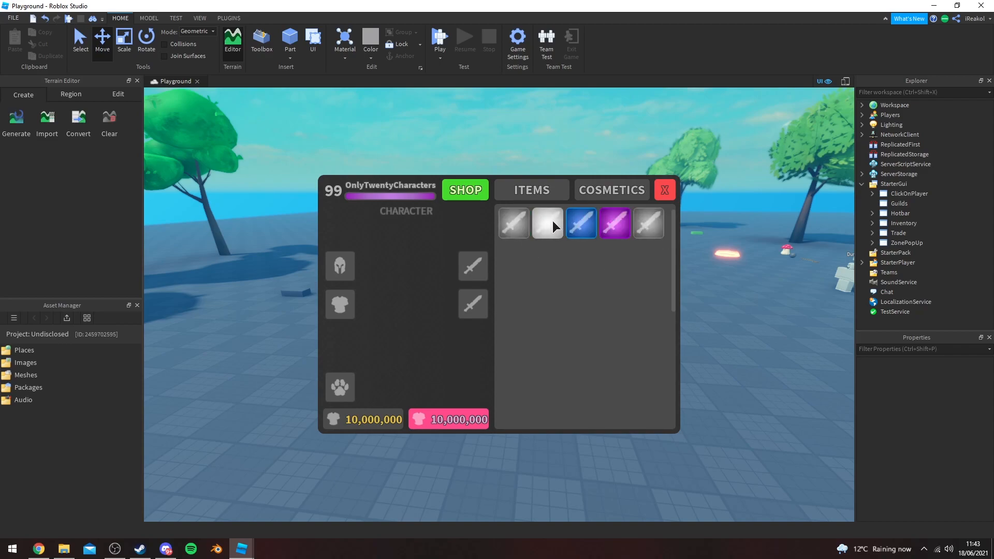
pyautogui.click(547, 222)
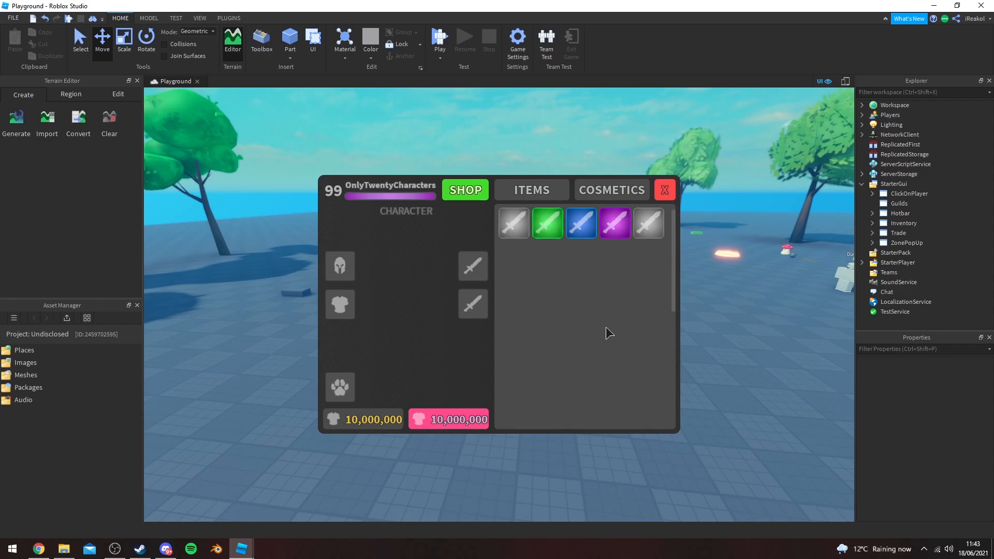
pyautogui.moveTo(675, 245)
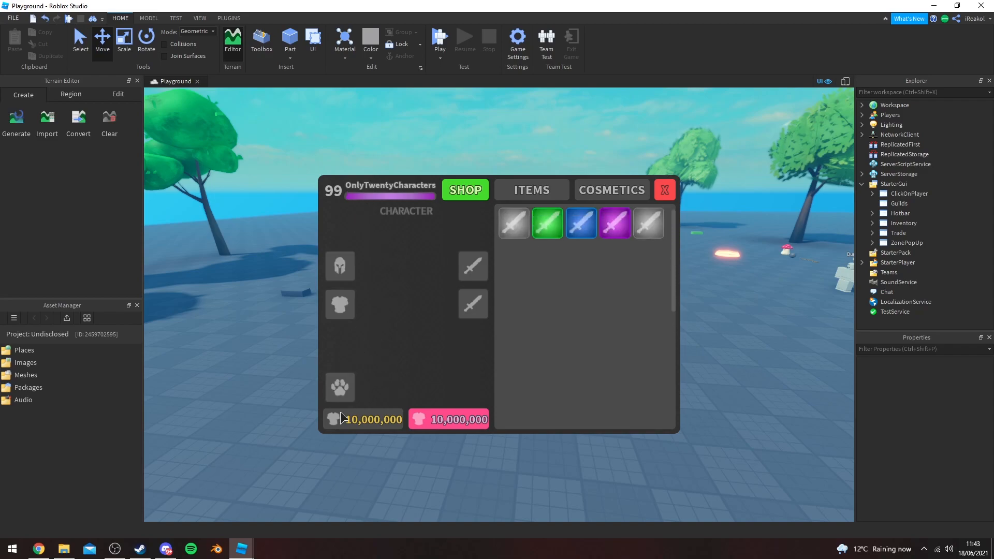
pyautogui.moveTo(470, 219)
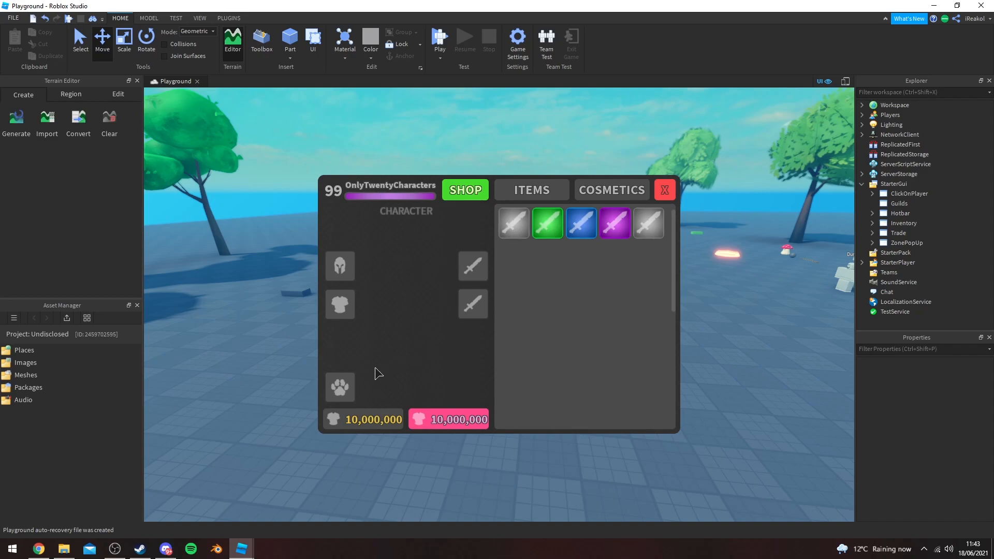
pyautogui.moveTo(425, 282)
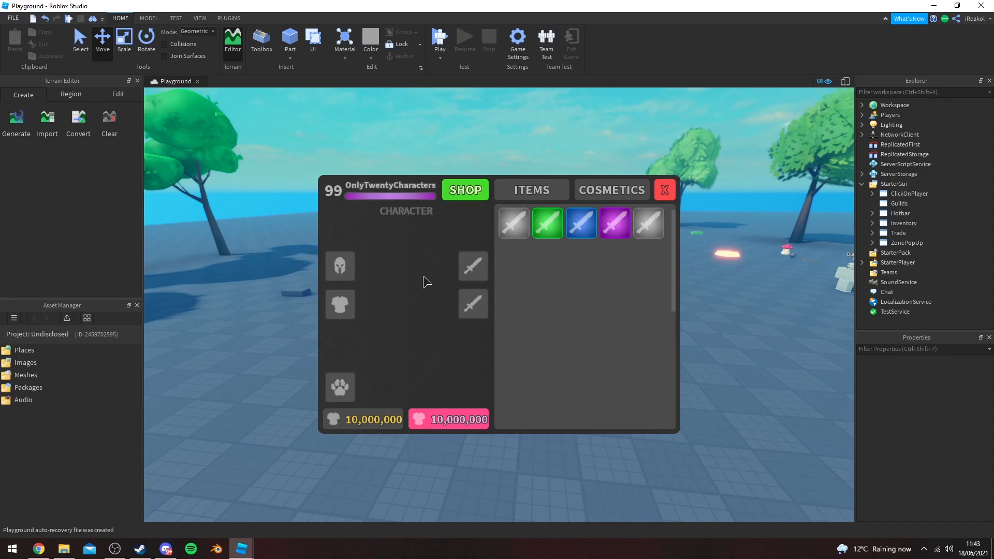
pyautogui.moveTo(416, 310)
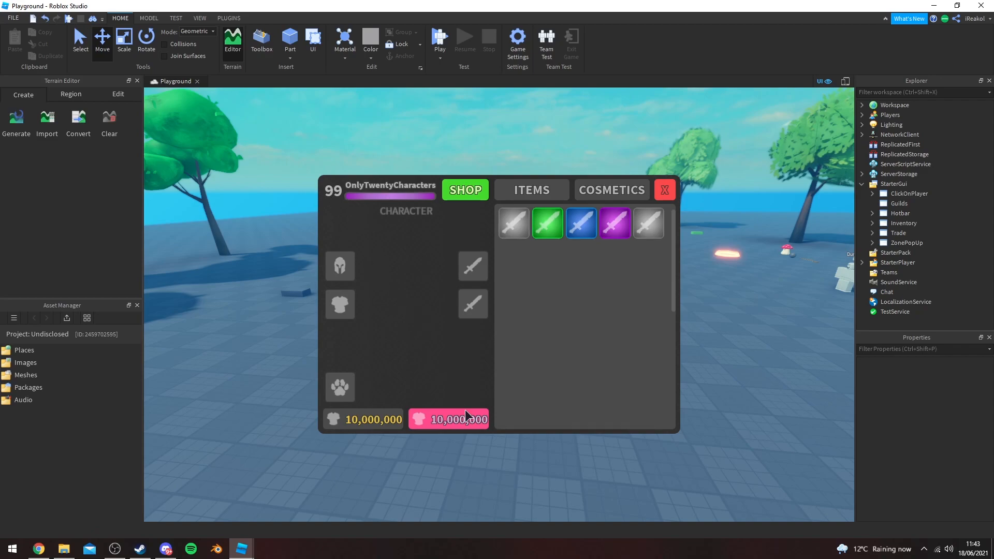
pyautogui.moveTo(520, 260)
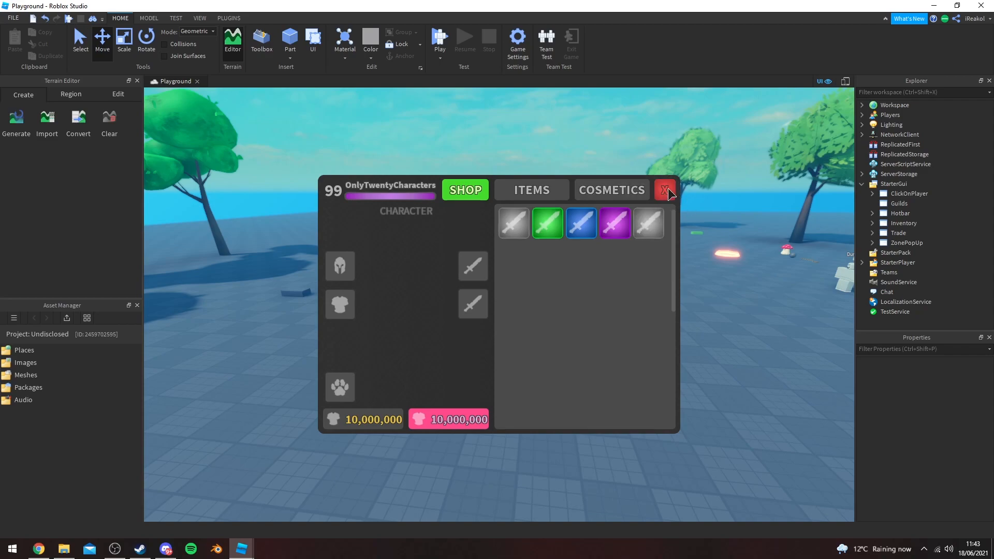
pyautogui.moveTo(728, 279)
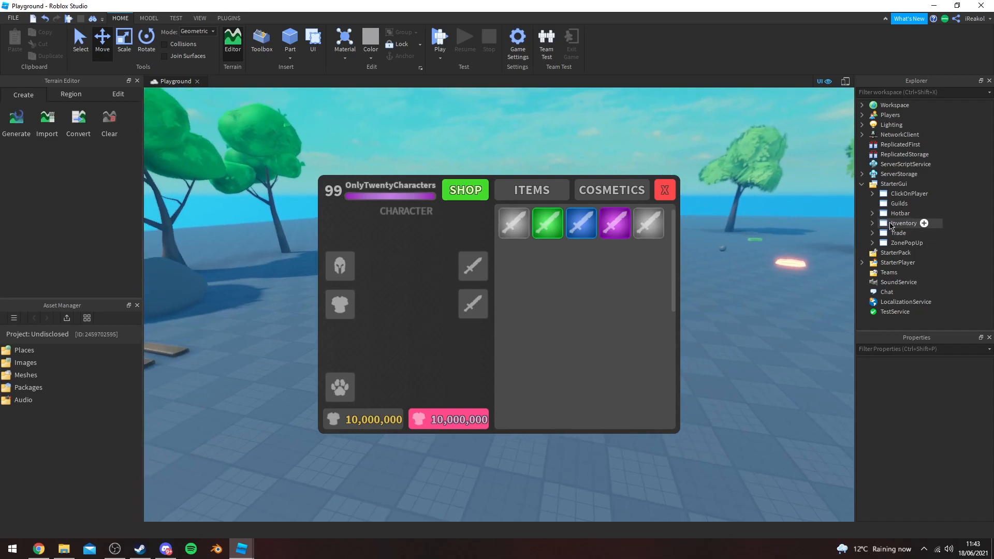
# Step: Select the Trade interface under StarterGui to preview its request popup
pyautogui.click(898, 233)
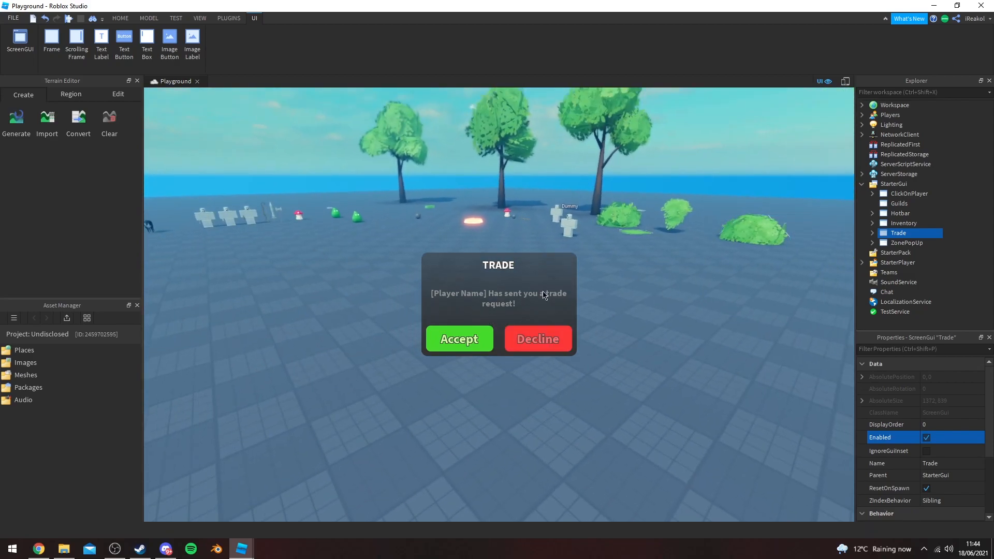
pyautogui.moveTo(493, 247)
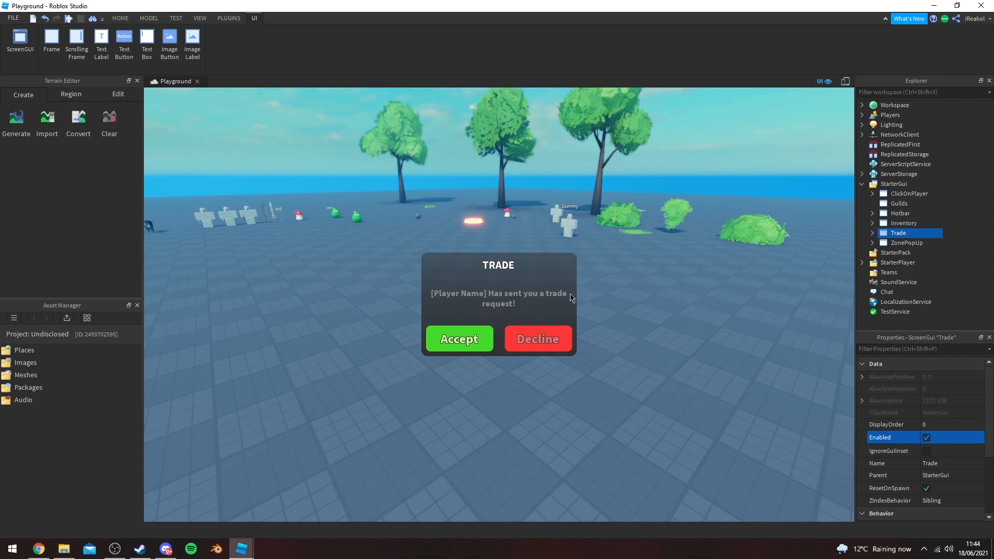
pyautogui.moveTo(459, 346)
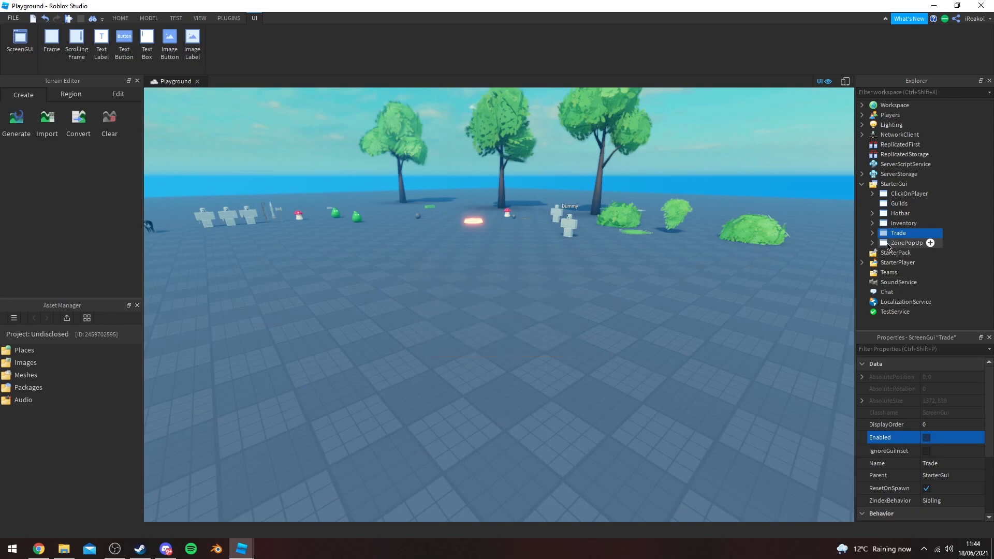
pyautogui.click(906, 242)
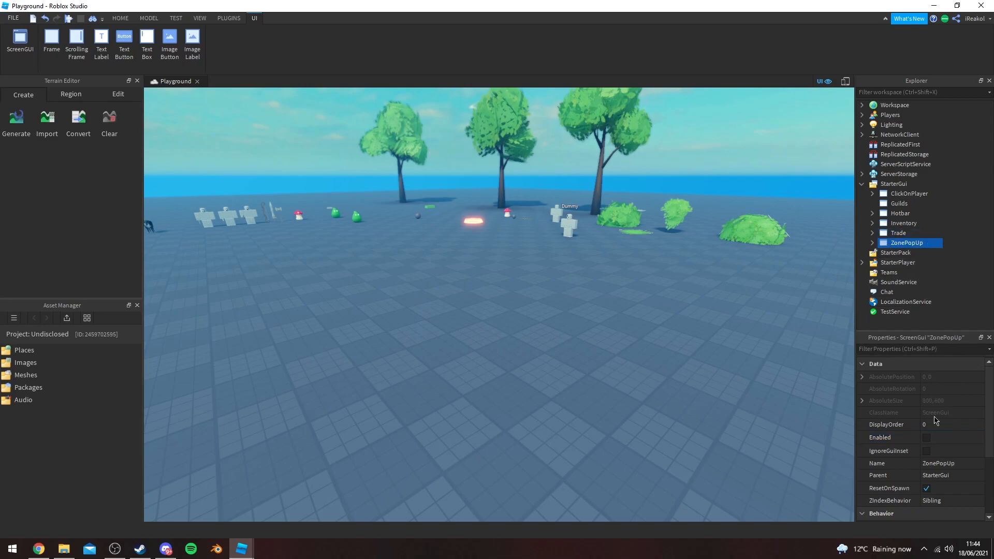
pyautogui.click(925, 437)
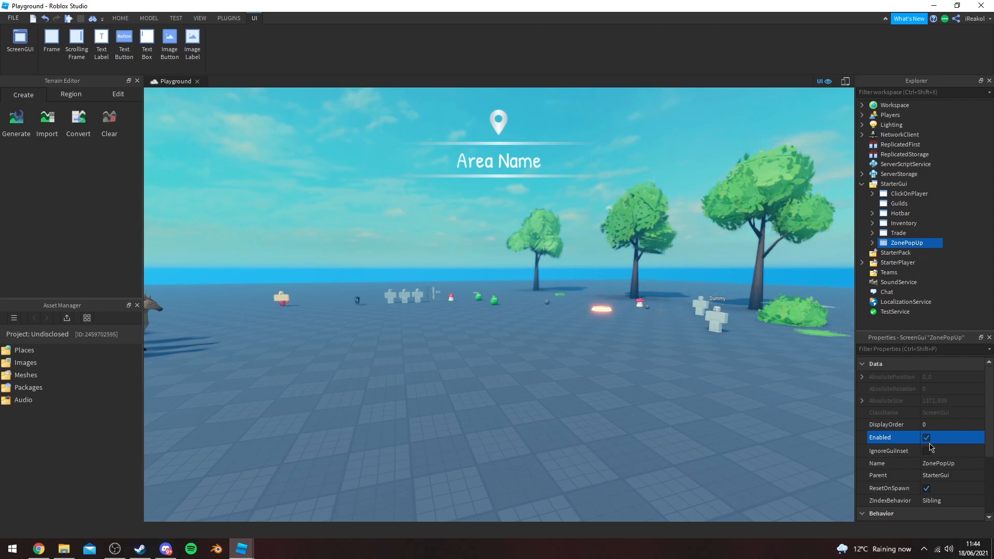
pyautogui.click(926, 437)
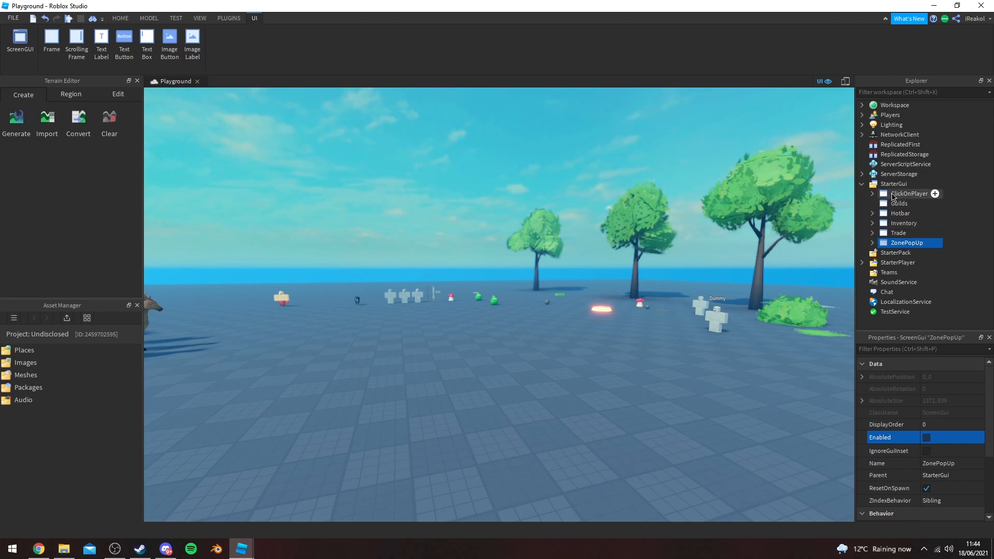
pyautogui.click(910, 194)
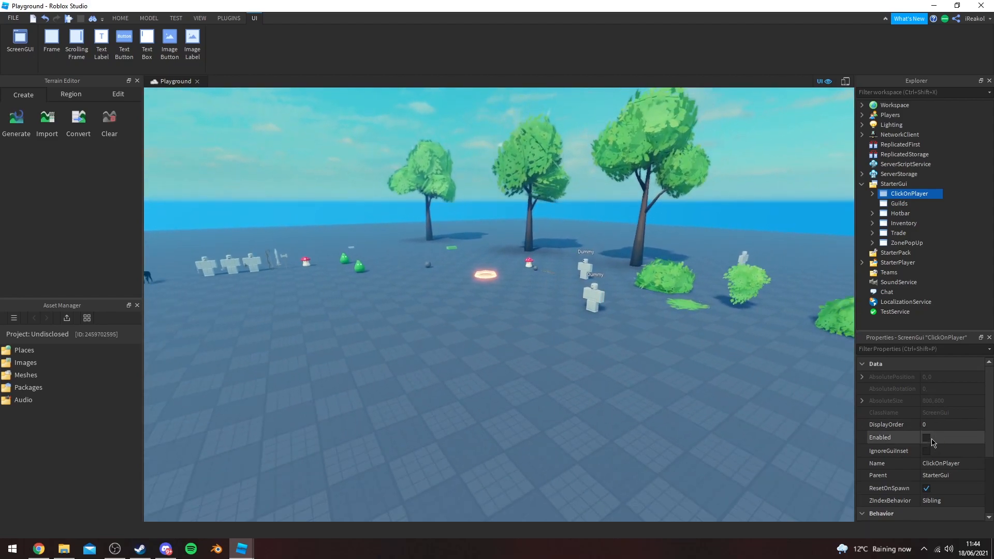
pyautogui.click(926, 437)
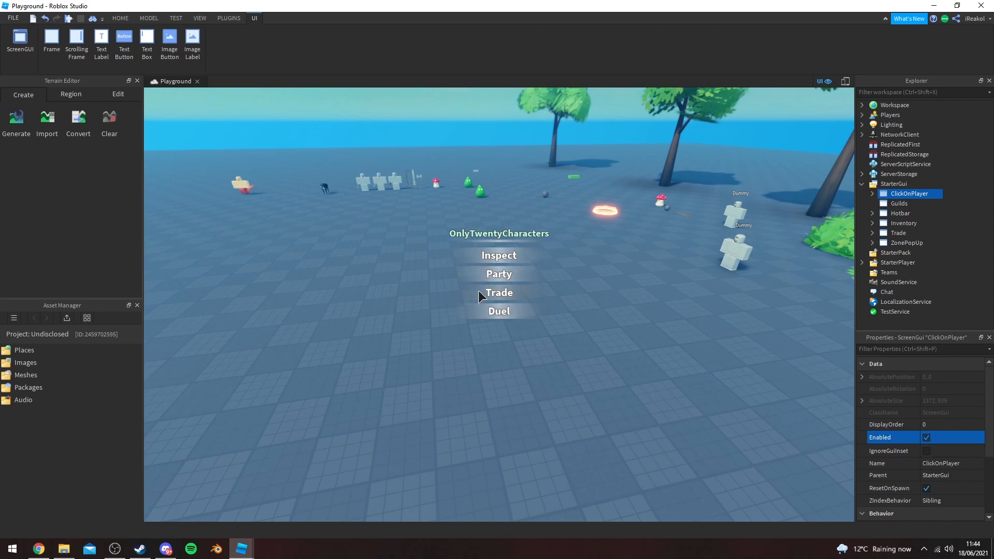
pyautogui.moveTo(498, 254)
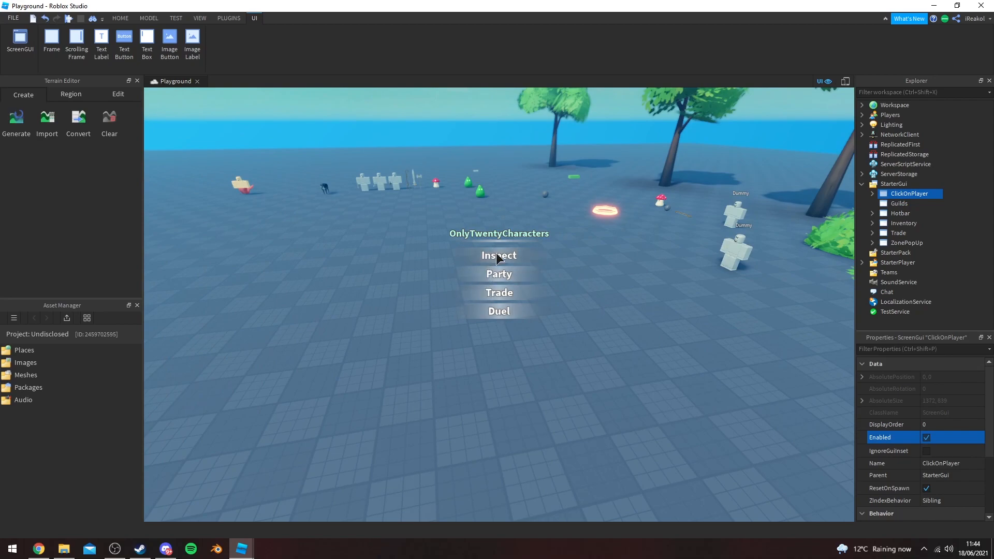
pyautogui.moveTo(544, 236)
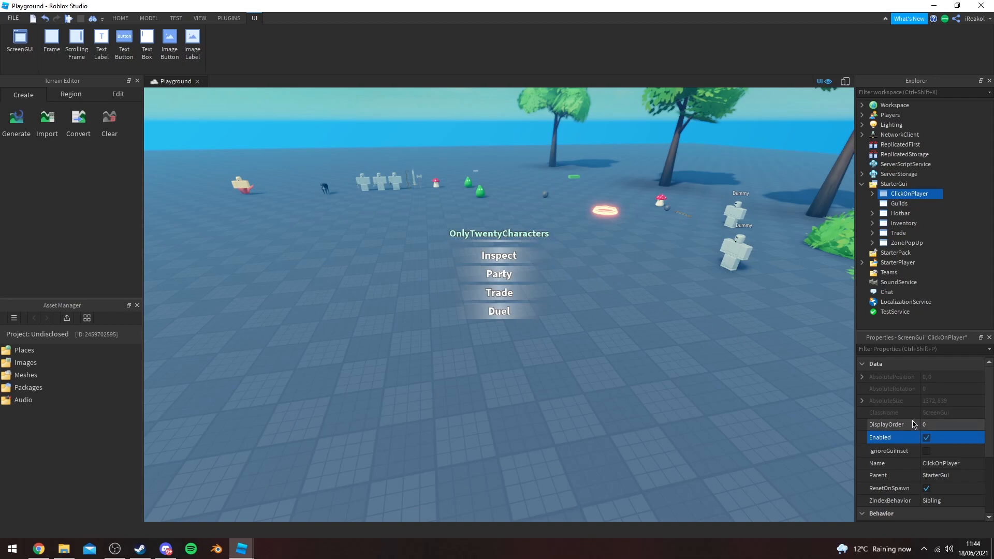
pyautogui.click(925, 437)
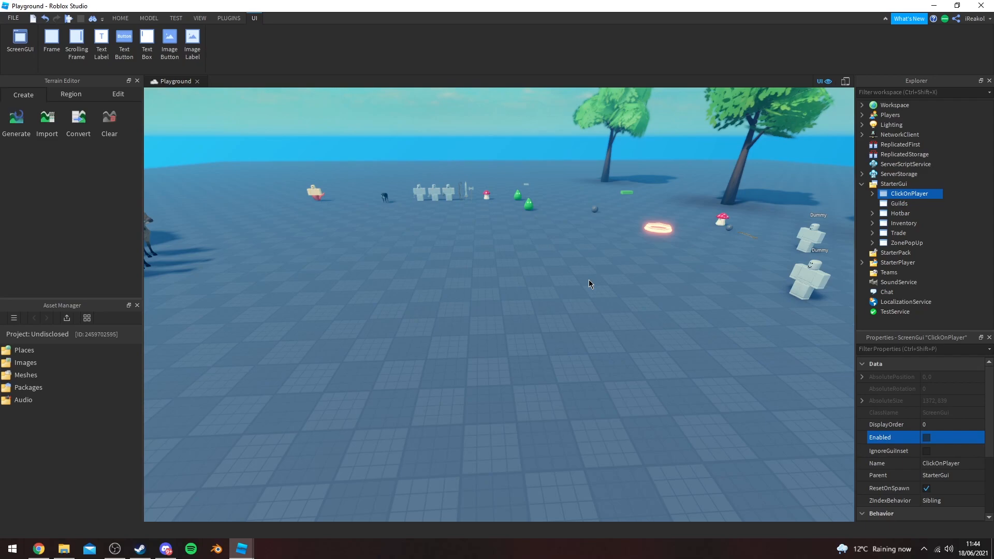
pyautogui.moveTo(586, 281)
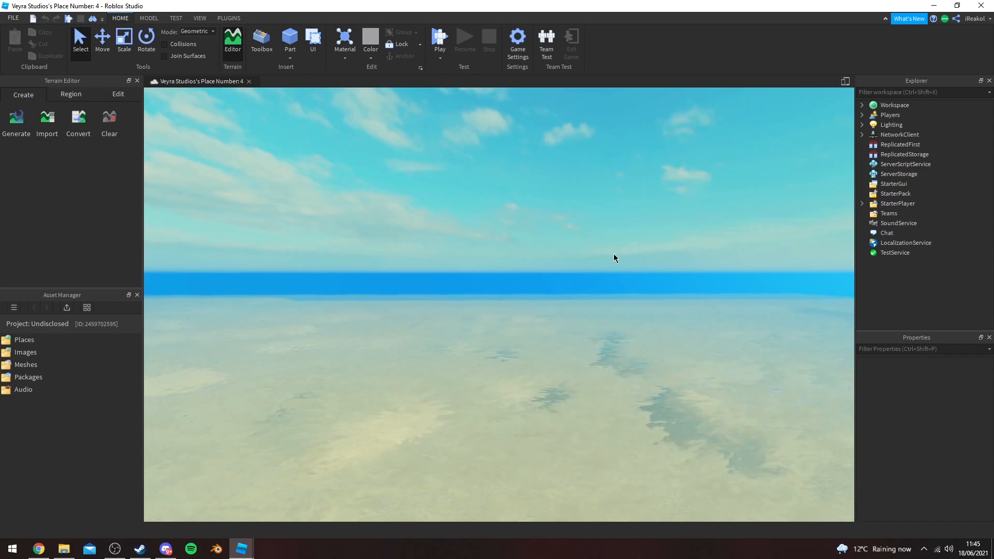
pyautogui.moveTo(638, 252)
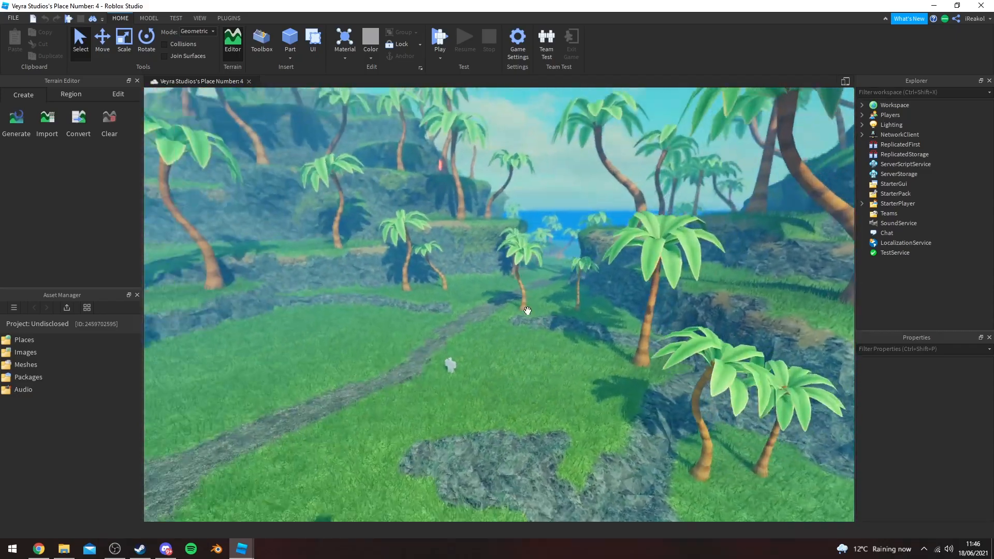
pyautogui.moveTo(528, 310); pyautogui.dragTo(460, 266)
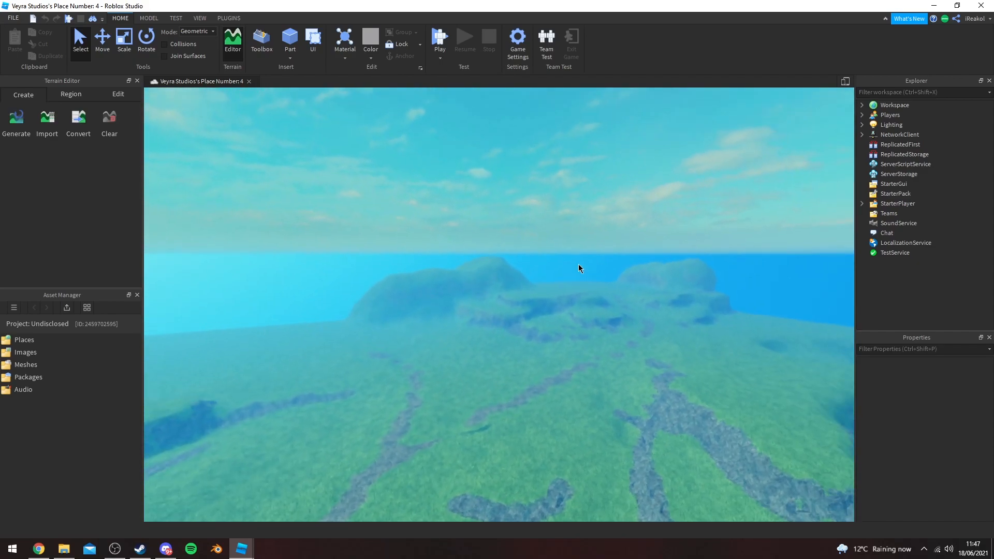
pyautogui.moveTo(608, 293)
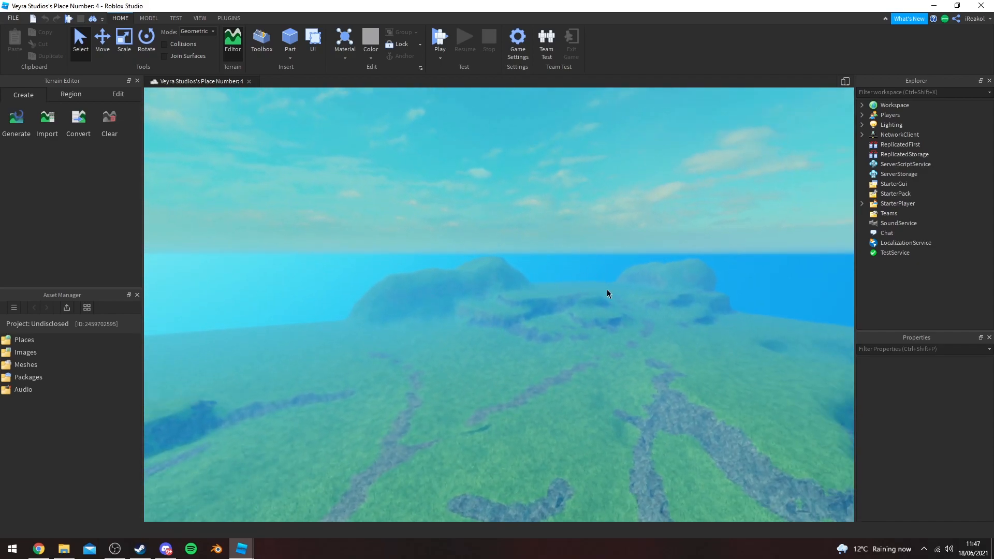